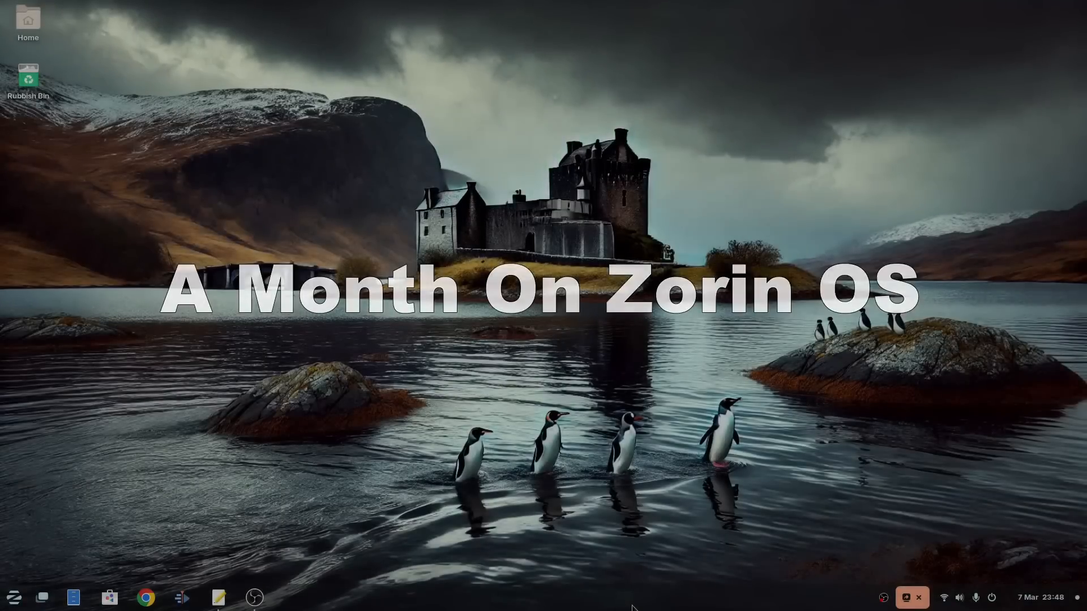
Scroll down through the page before the installer clip begins
{"action": "left_click", "coordinate": [145, 597]}
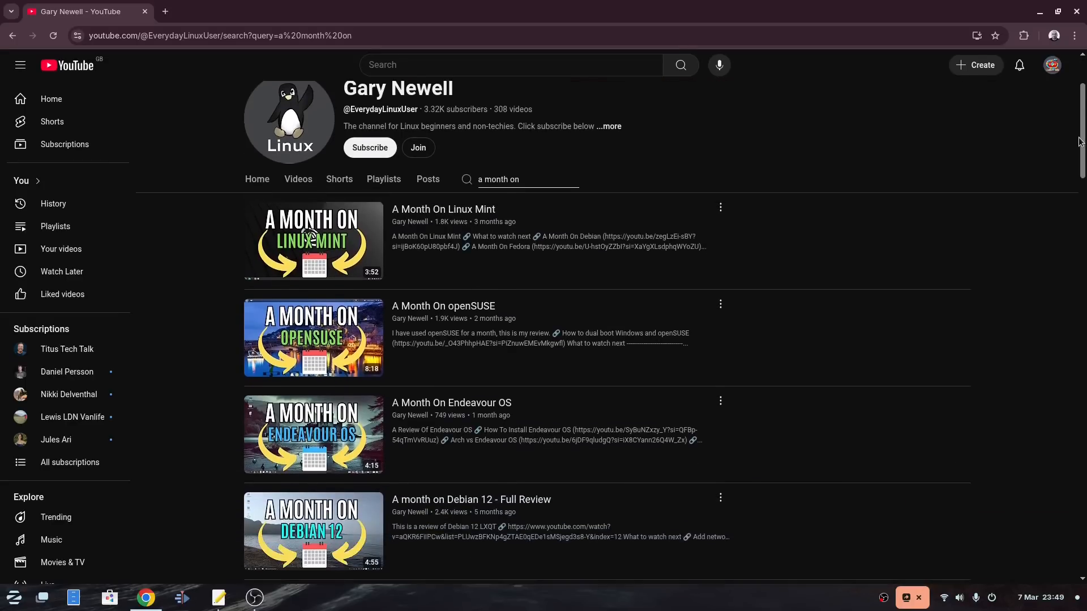
{"action": "scroll", "scroll_direction": "down", "scroll_amount": 3}
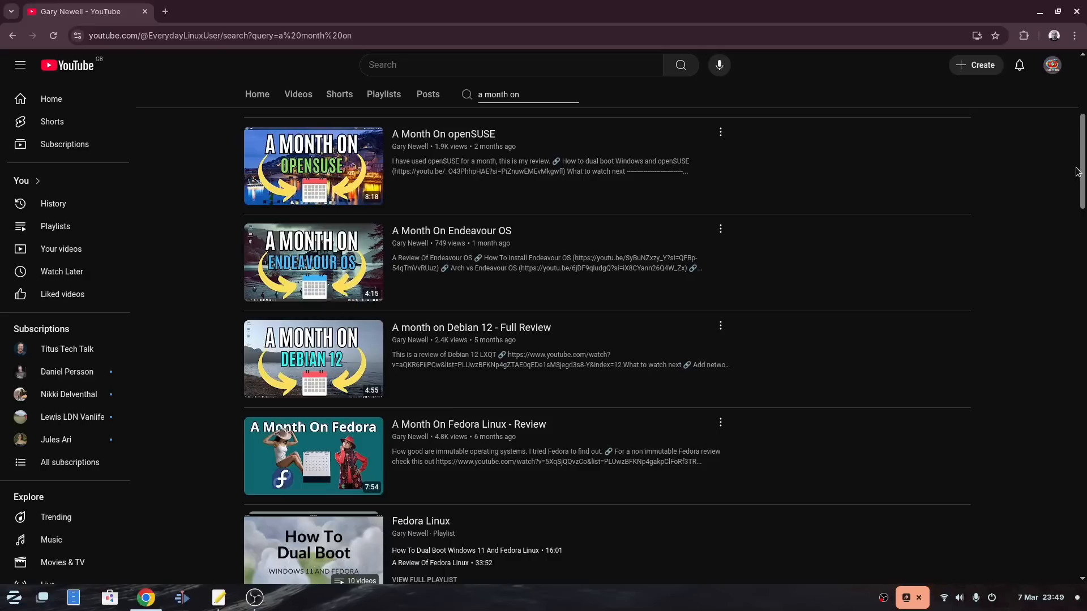
{"action": "scroll", "scroll_direction": "down", "scroll_amount": 3}
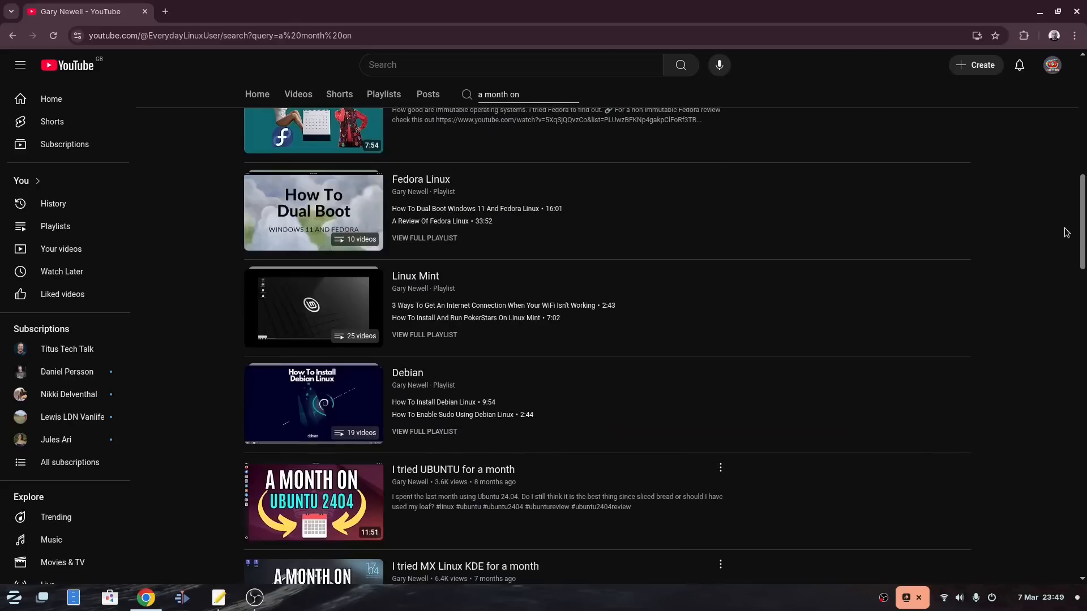
{"action": "scroll", "scroll_direction": "down", "scroll_amount": 3}
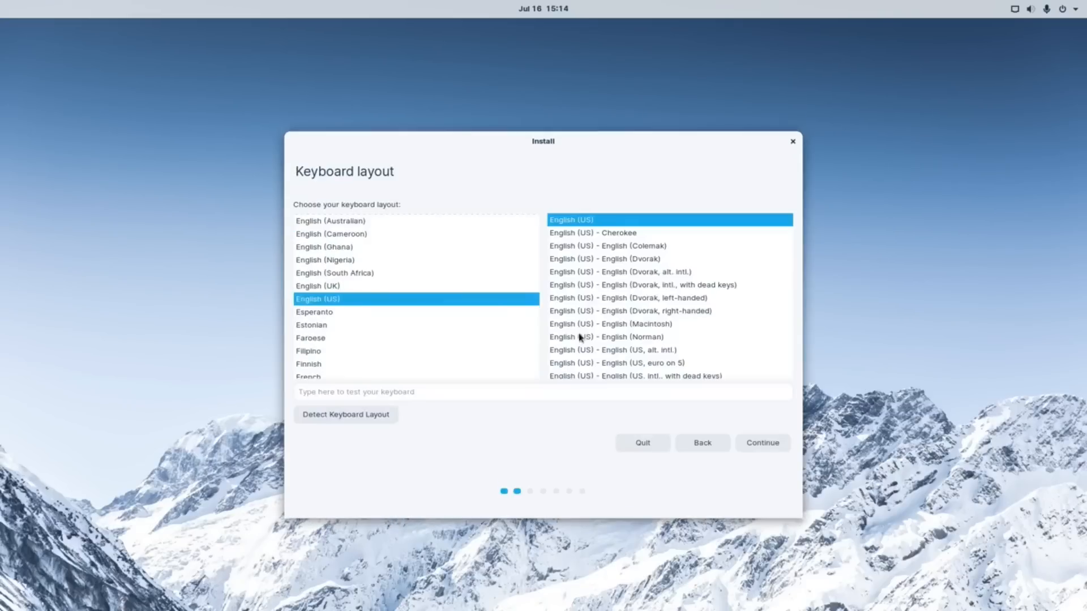
Keep the English (US) keyboard, allow updates and third-party software, and confirm London as location
{"action": "left_click", "coordinate": [762, 442]}
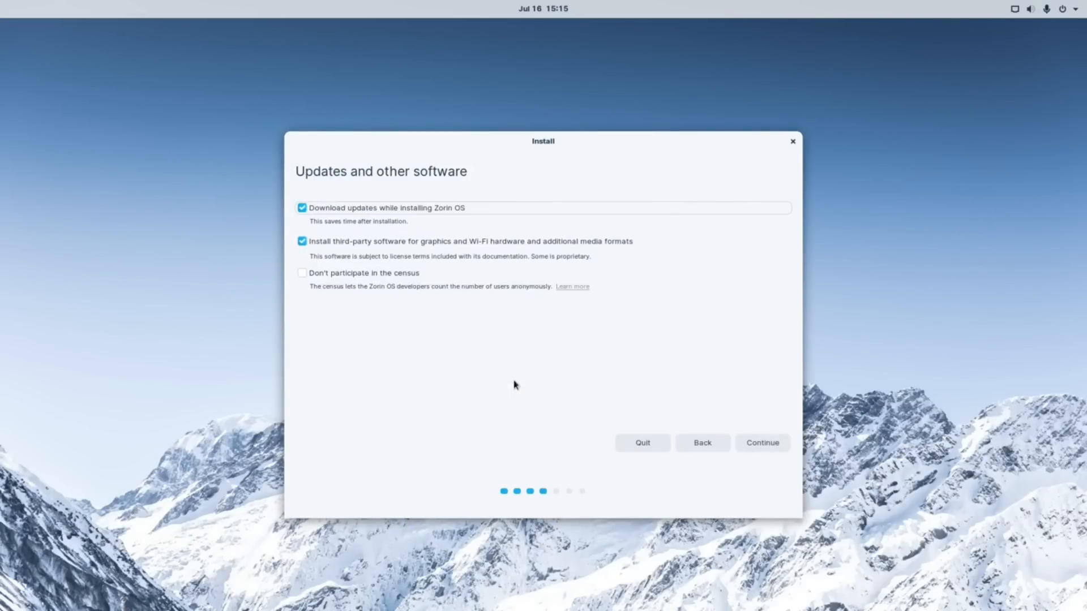
{"action": "left_click", "coordinate": [762, 443]}
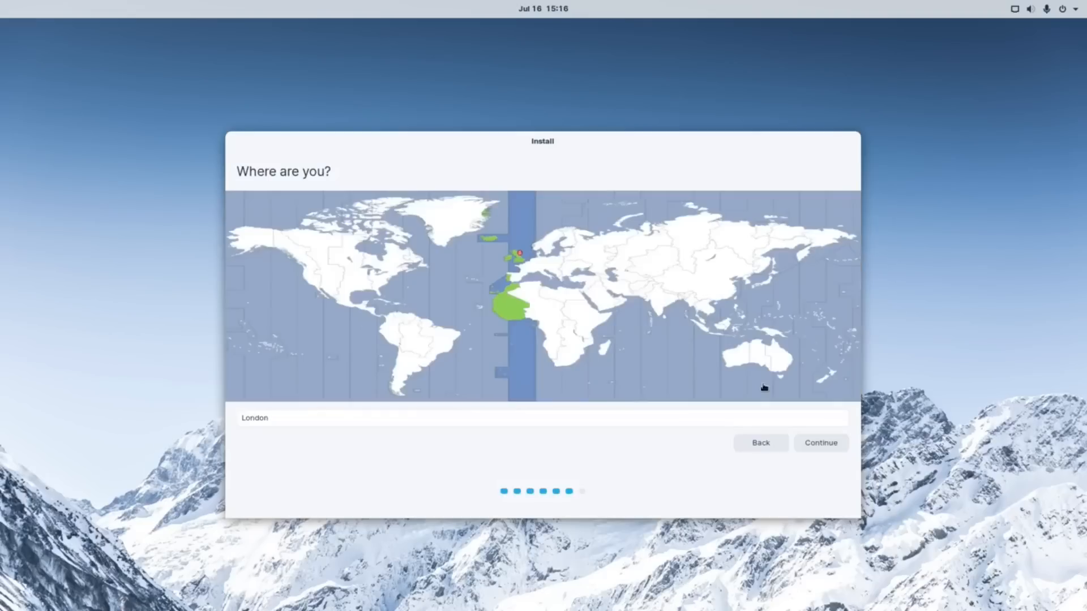
{"action": "left_click", "coordinate": [821, 443]}
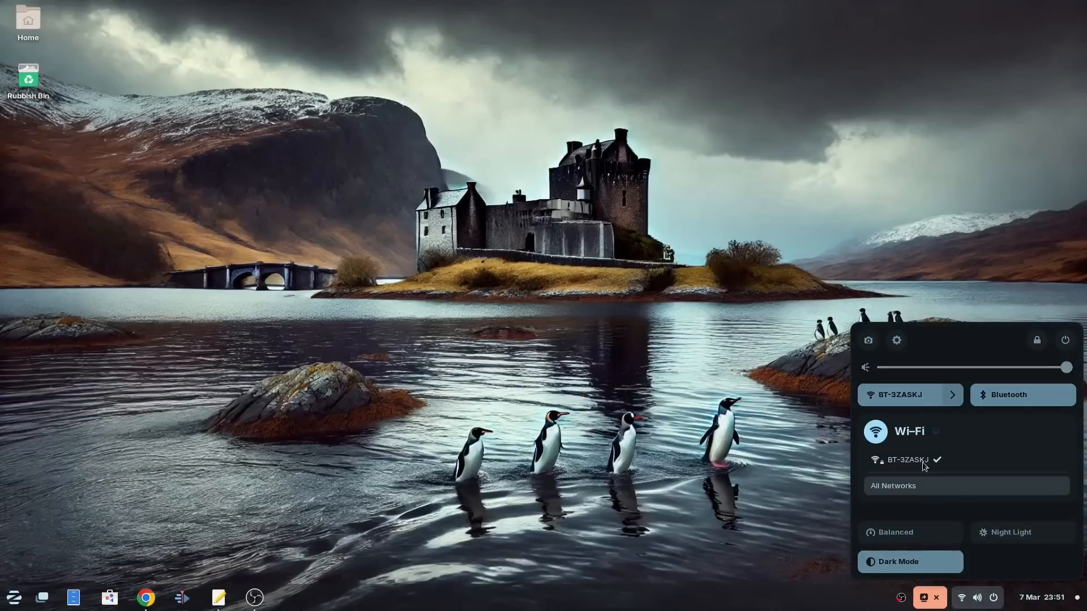
{"action": "left_click", "coordinate": [893, 486]}
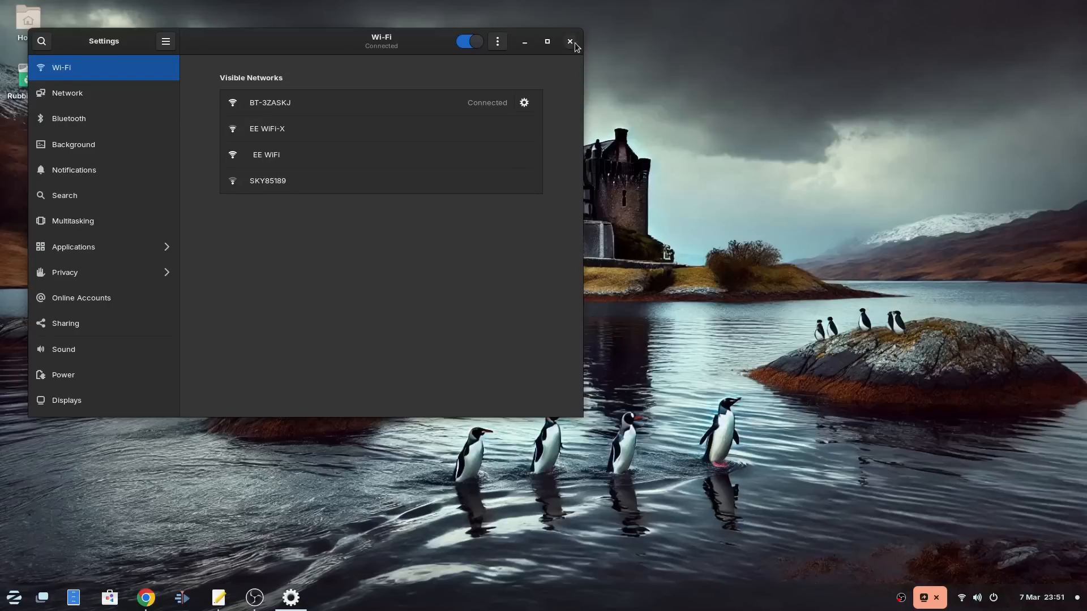
{"action": "left_click", "coordinate": [570, 42]}
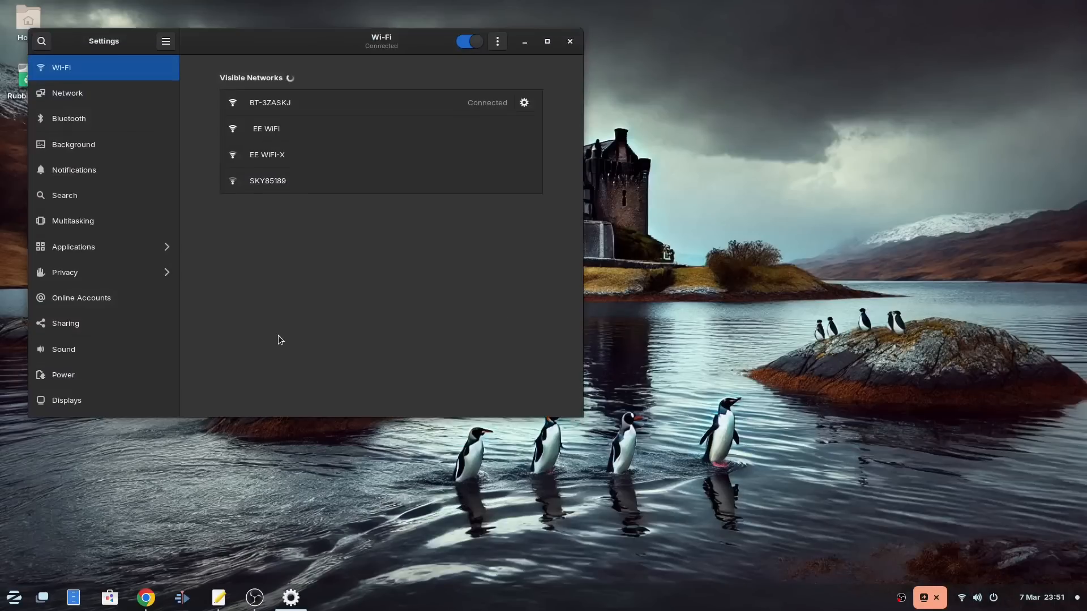
{"action": "left_click", "coordinate": [68, 118]}
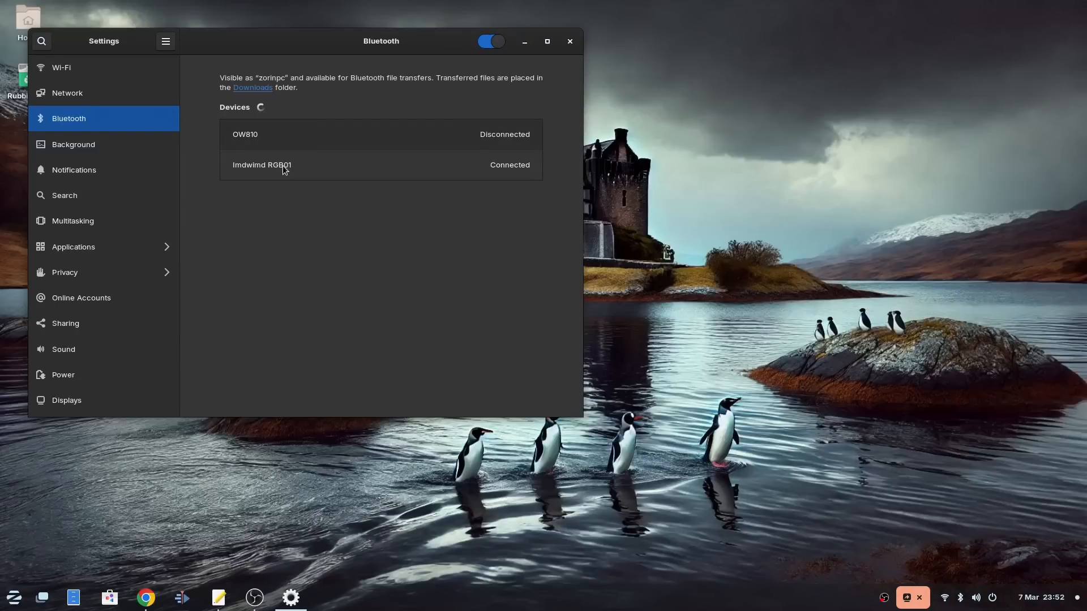
{"action": "left_click", "coordinate": [66, 351]}
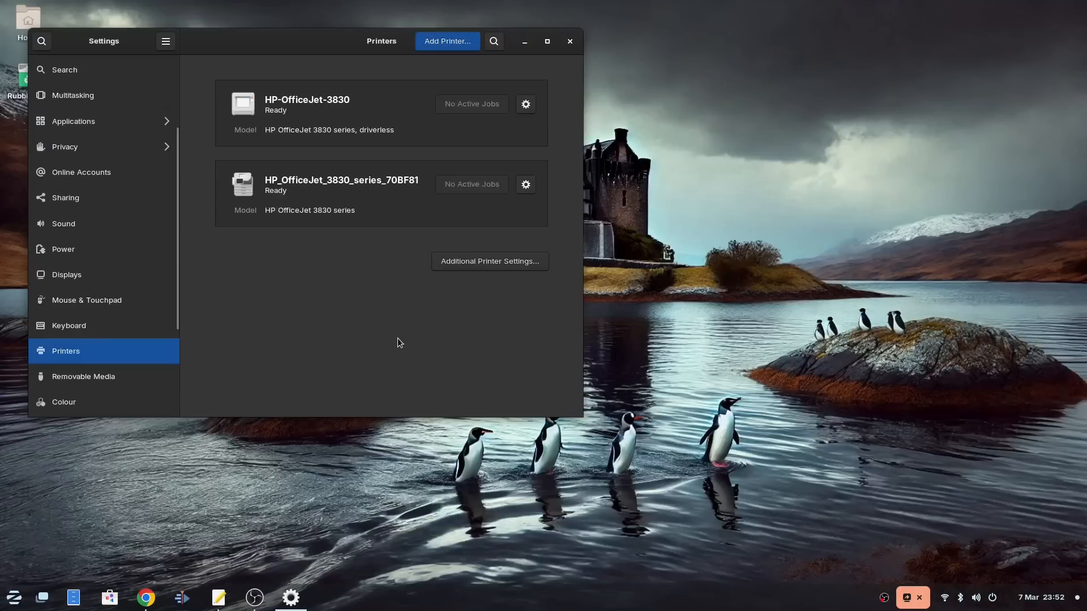
{"action": "left_click", "coordinate": [569, 41]}
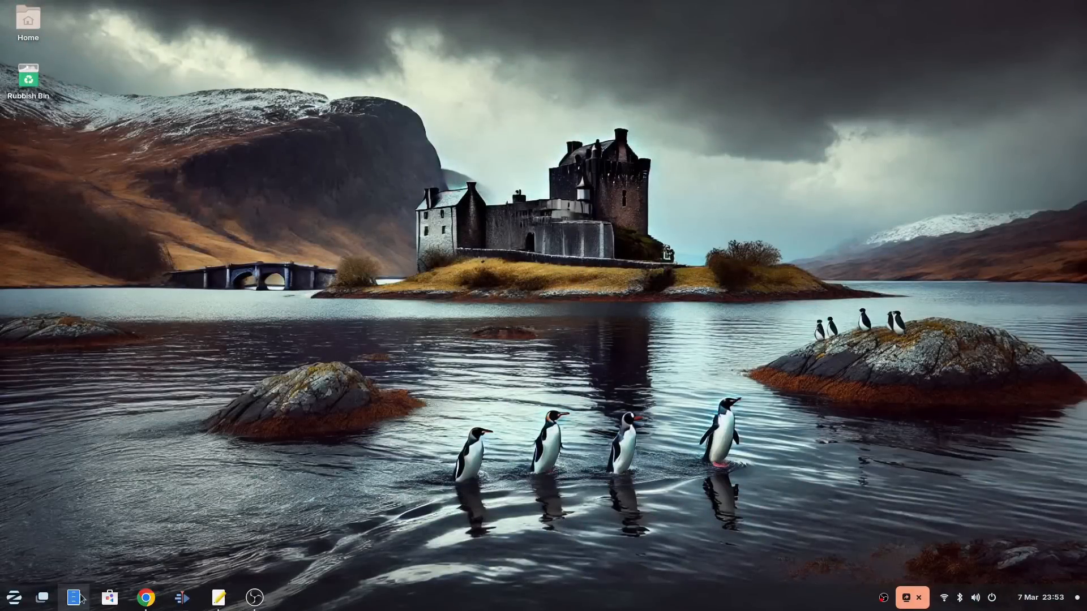
{"action": "mouse_move", "coordinate": [73, 597]}
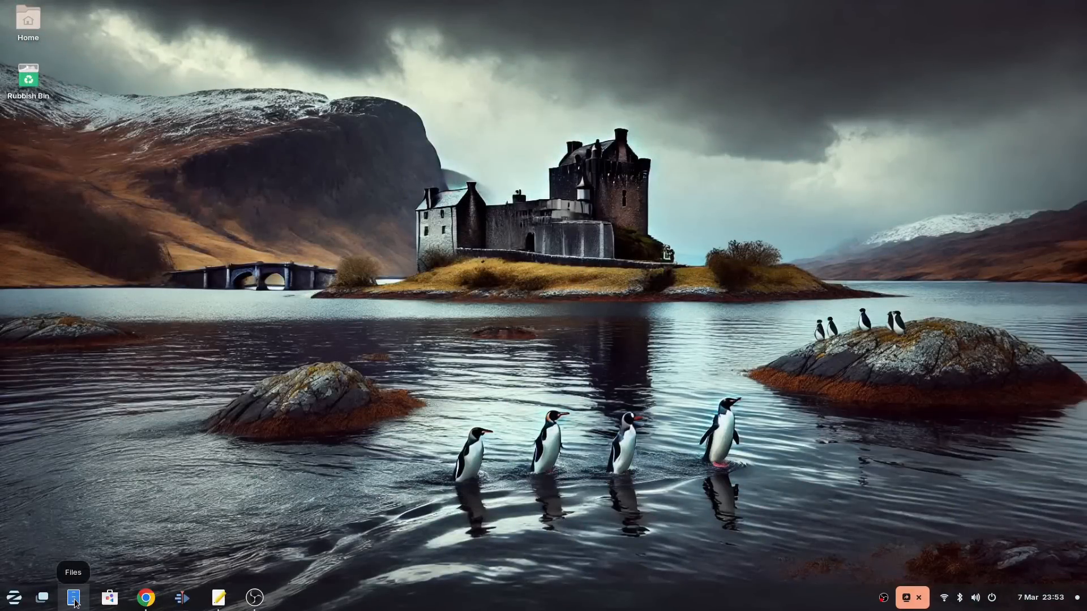
{"action": "left_click", "coordinate": [72, 597]}
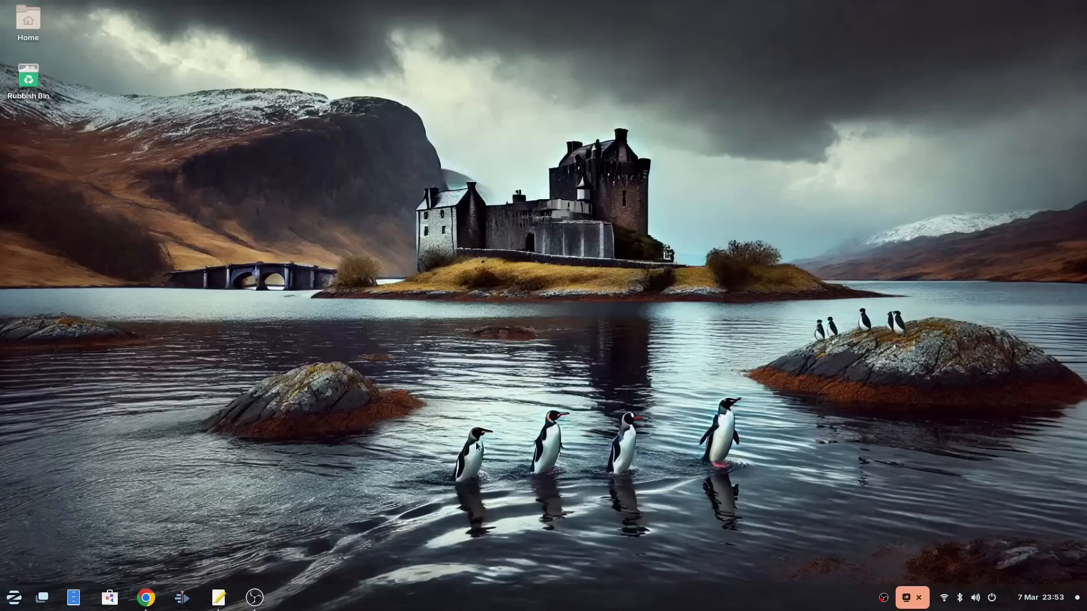
{"action": "mouse_move", "coordinate": [233, 547]}
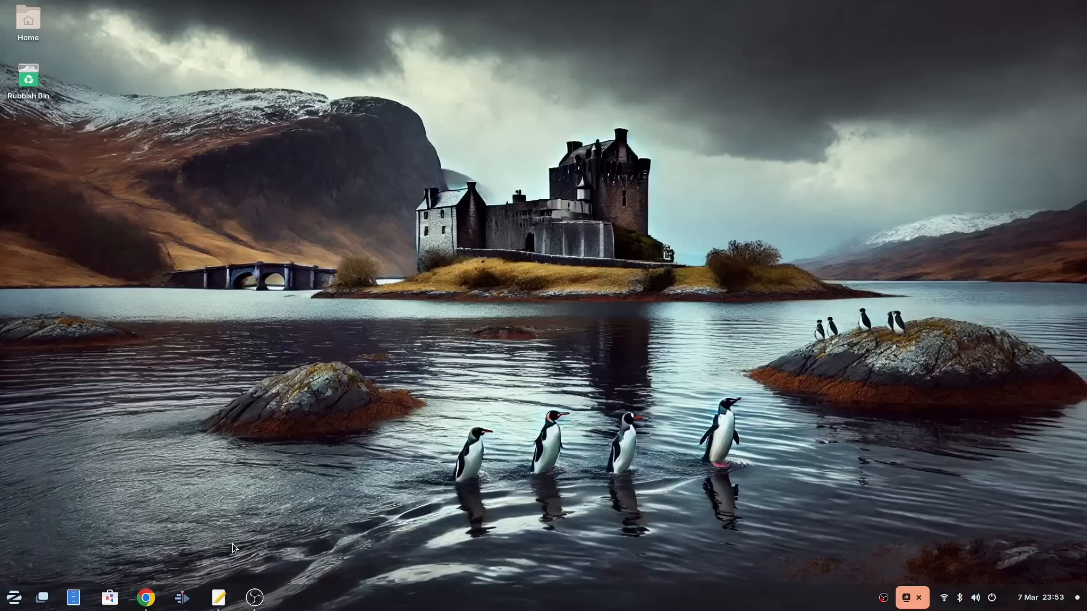
{"action": "mouse_move", "coordinate": [209, 548]}
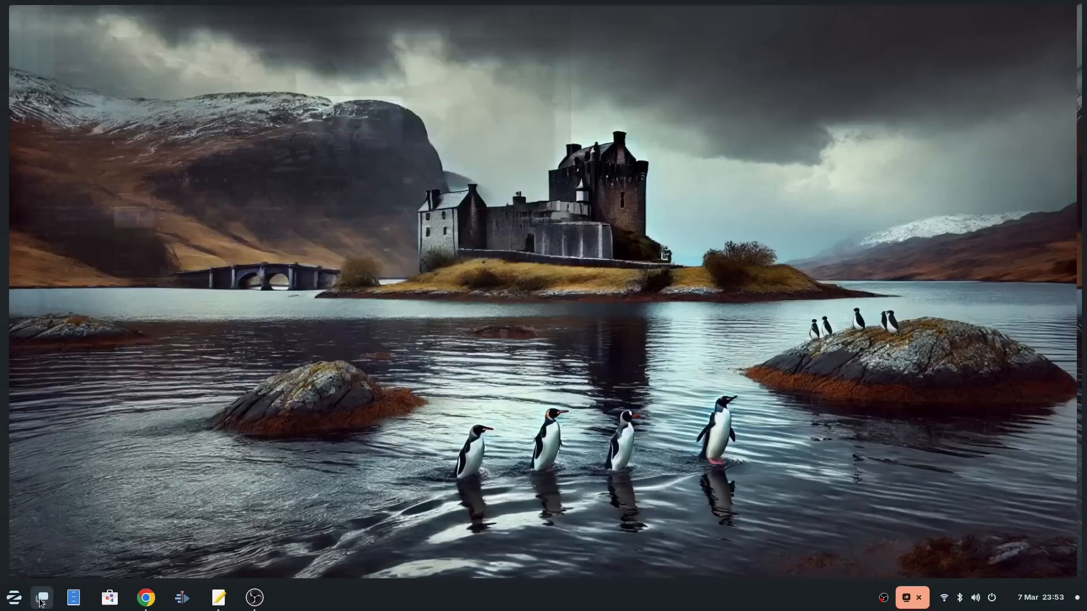
Browse the Office category in the Zorin menu, then launch Zorin Appearance
{"action": "left_click", "coordinate": [41, 598]}
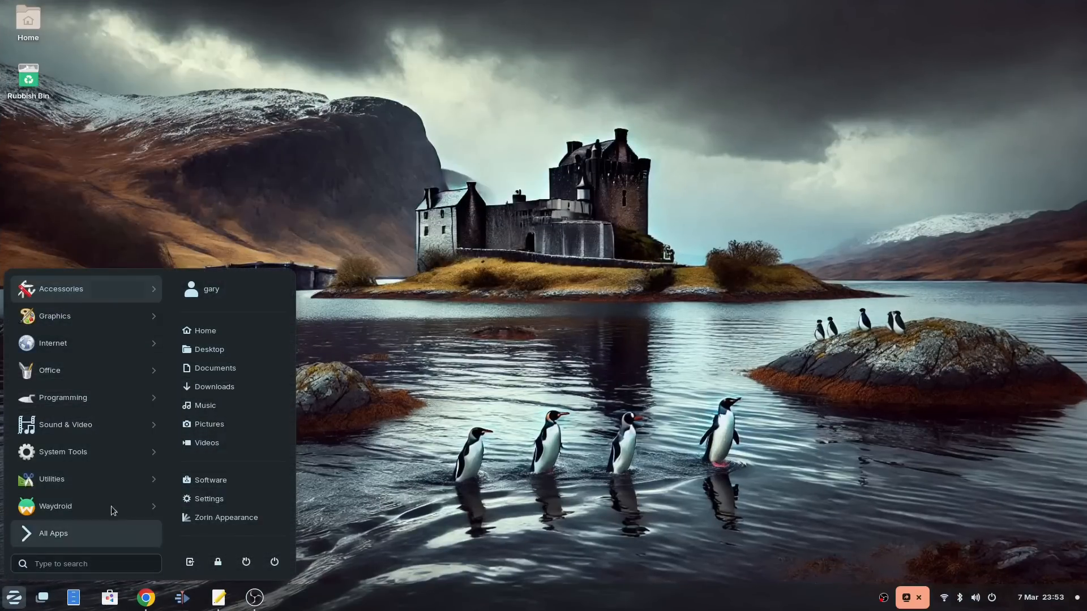
{"action": "mouse_move", "coordinate": [114, 379]}
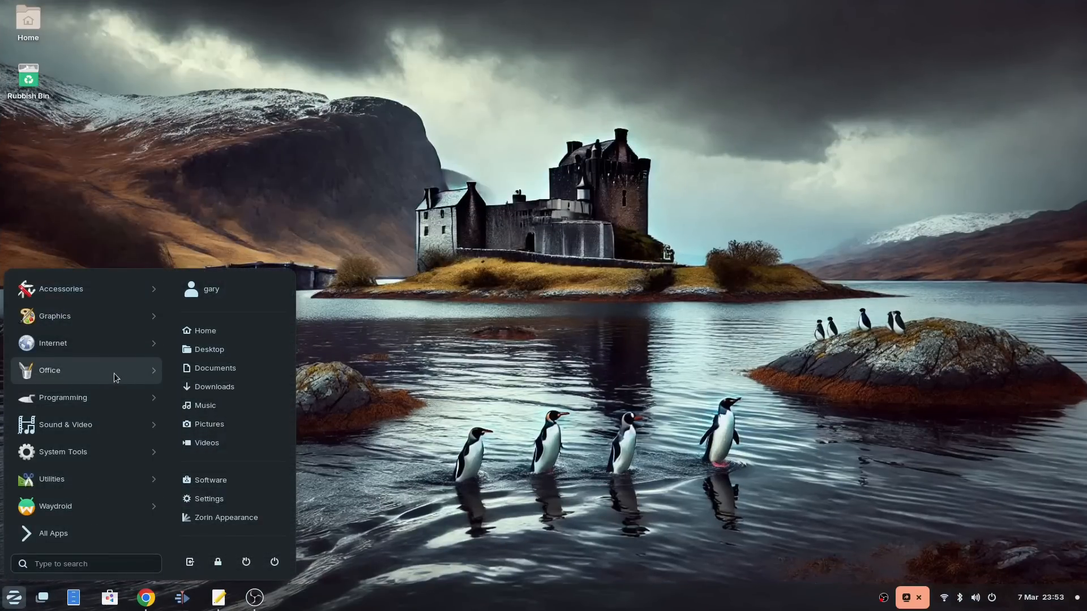
{"action": "left_click", "coordinate": [69, 370]}
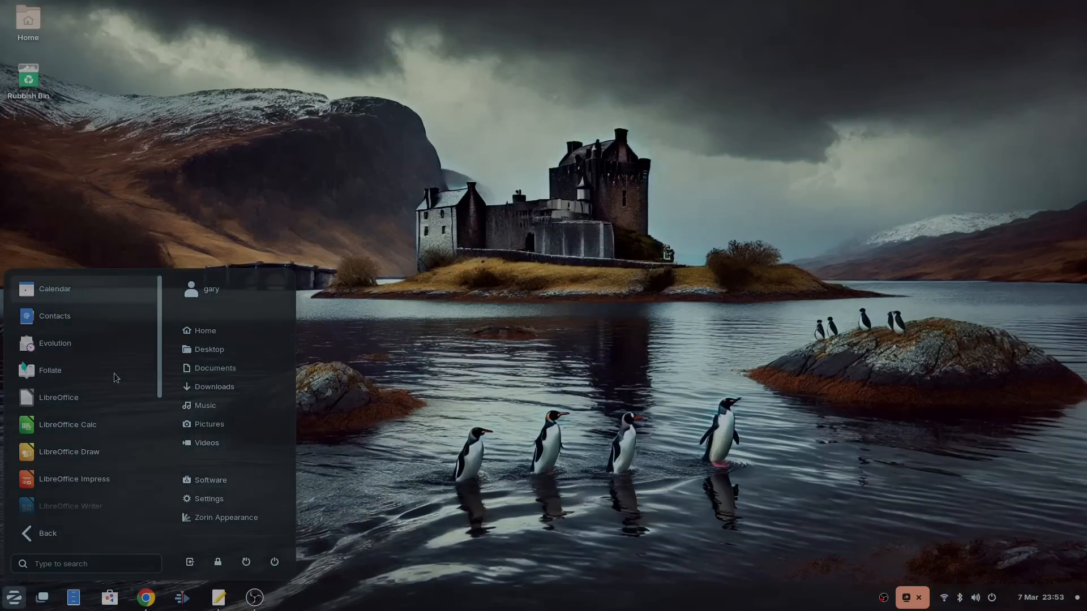
{"action": "left_click", "coordinate": [48, 533]}
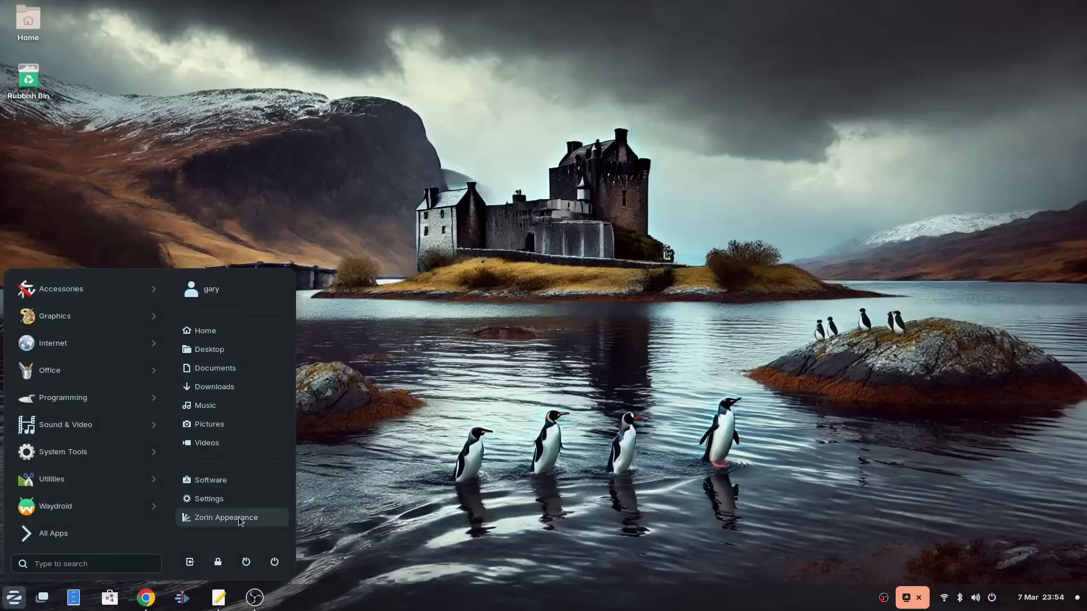
{"action": "left_click", "coordinate": [225, 518]}
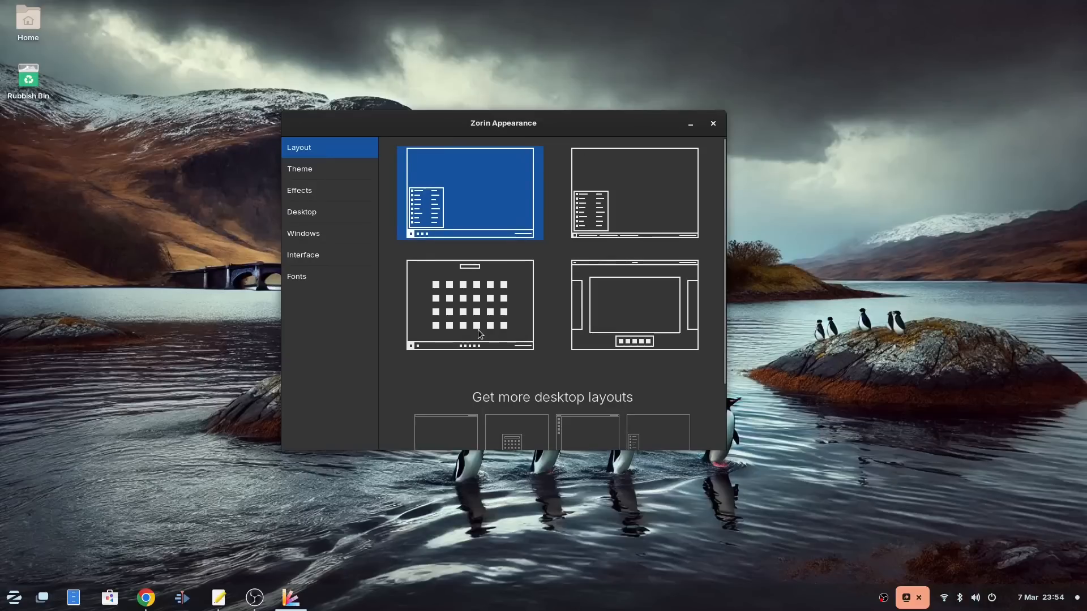
{"action": "left_click", "coordinate": [469, 304]}
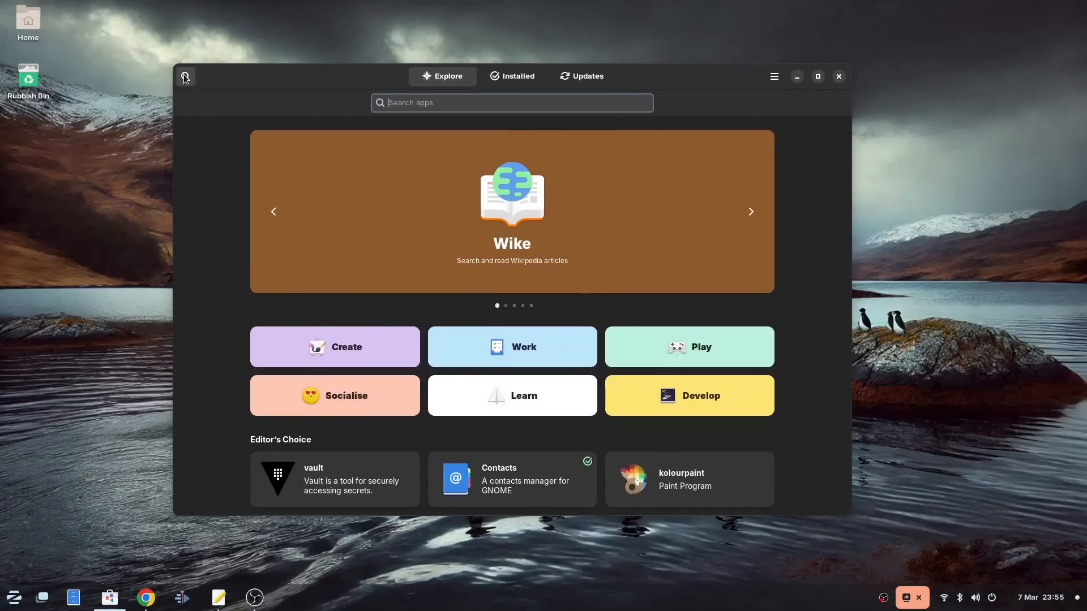
Search the Software store for 'chrome', clear it, then search 'steam' and view the Steam page
{"action": "type", "text": "chrome"}
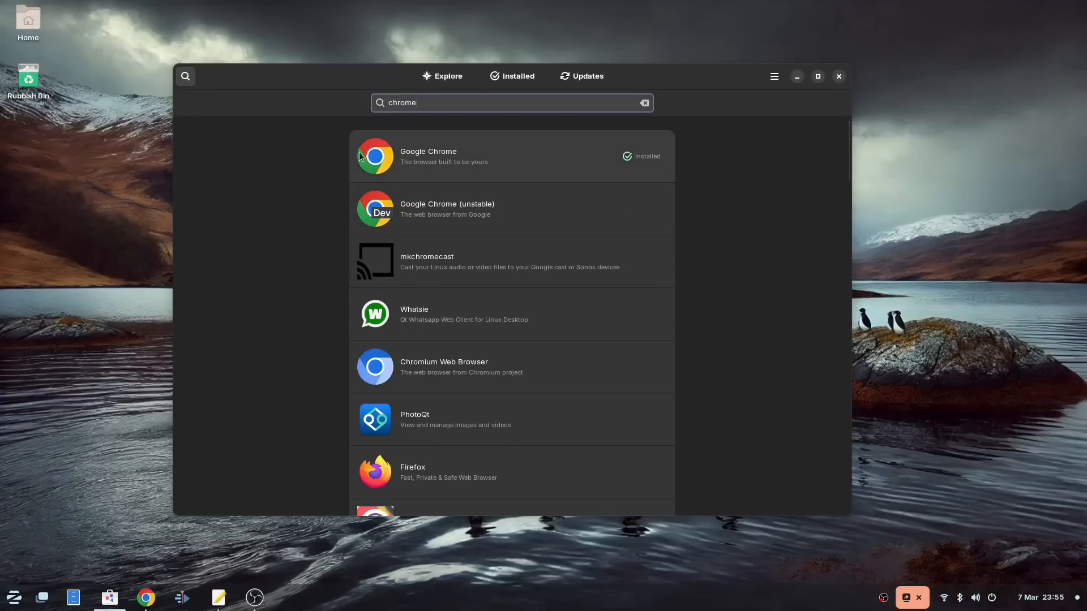
{"action": "left_click", "coordinate": [643, 103]}
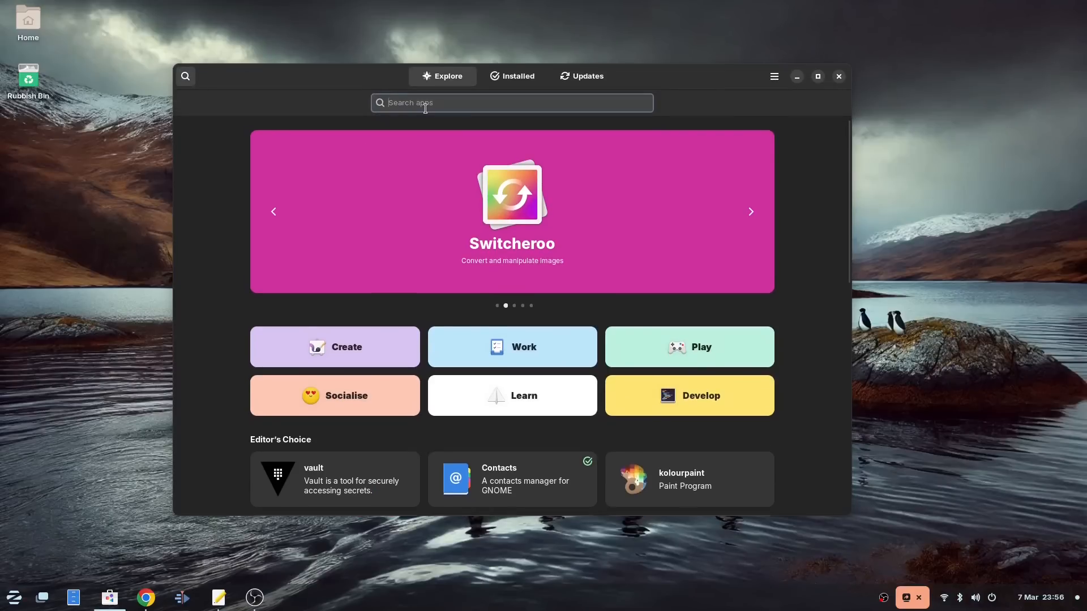
{"action": "type", "text": "steam"}
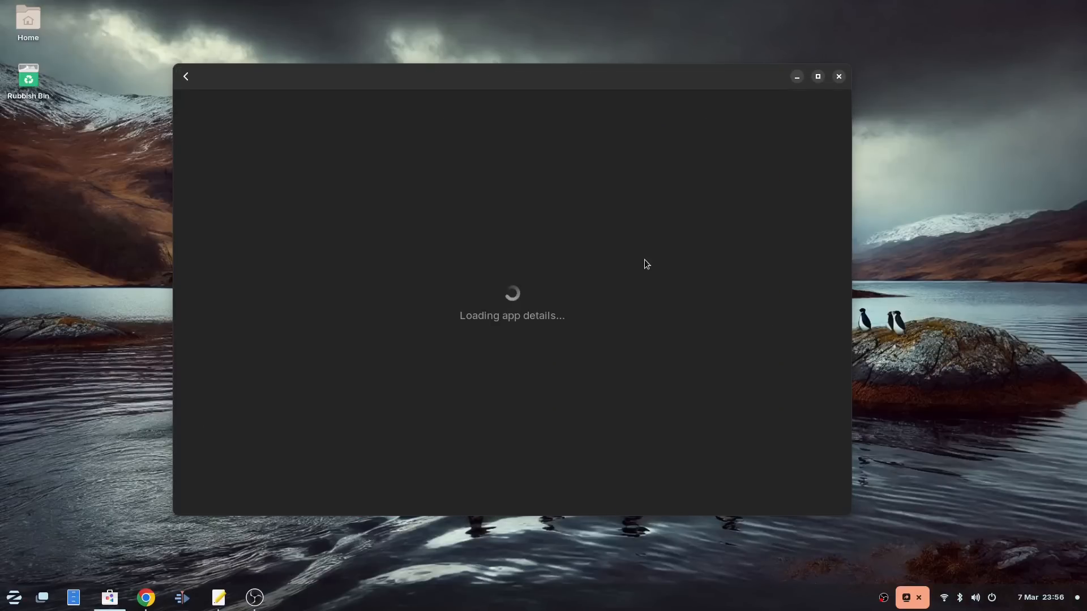
{"action": "left_click", "coordinate": [743, 155]}
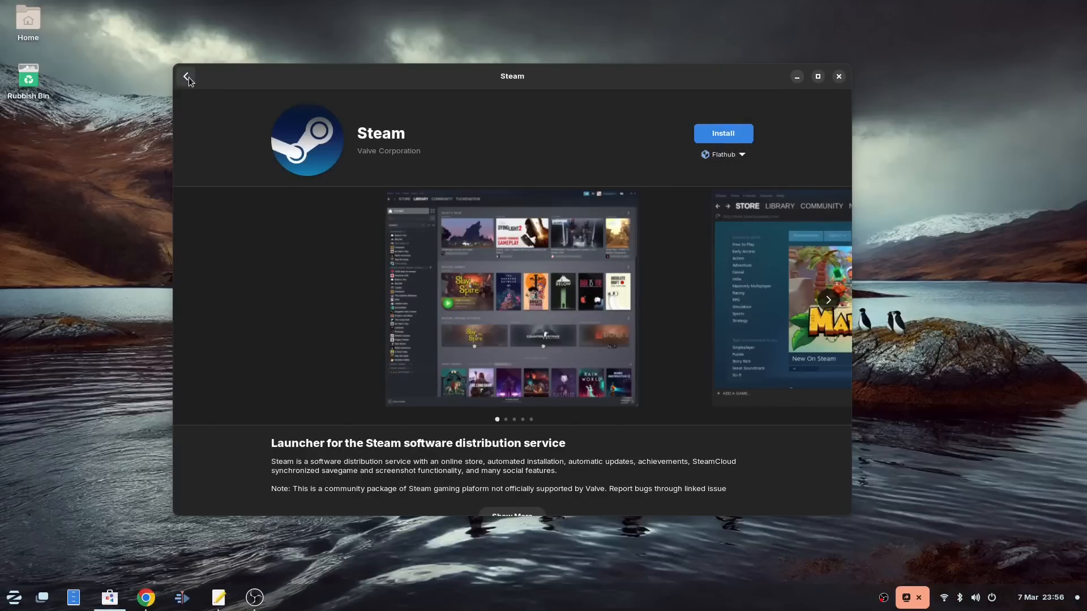
Leave the Steam page, return to the Spotify results, clear the search and bring up the Zorin menu
{"action": "left_click", "coordinate": [187, 75]}
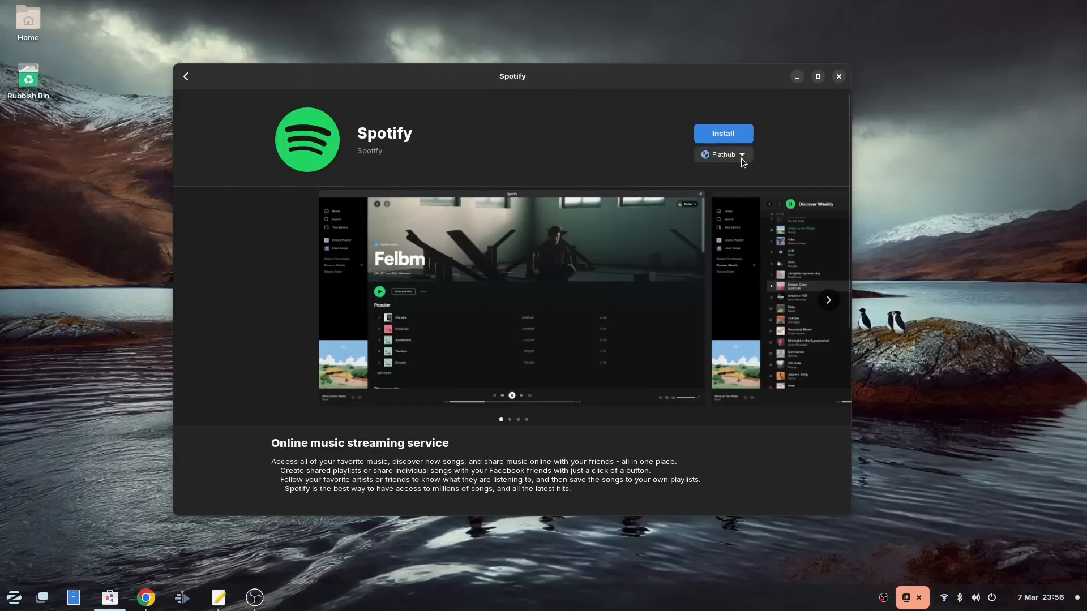
{"action": "left_click", "coordinate": [185, 76]}
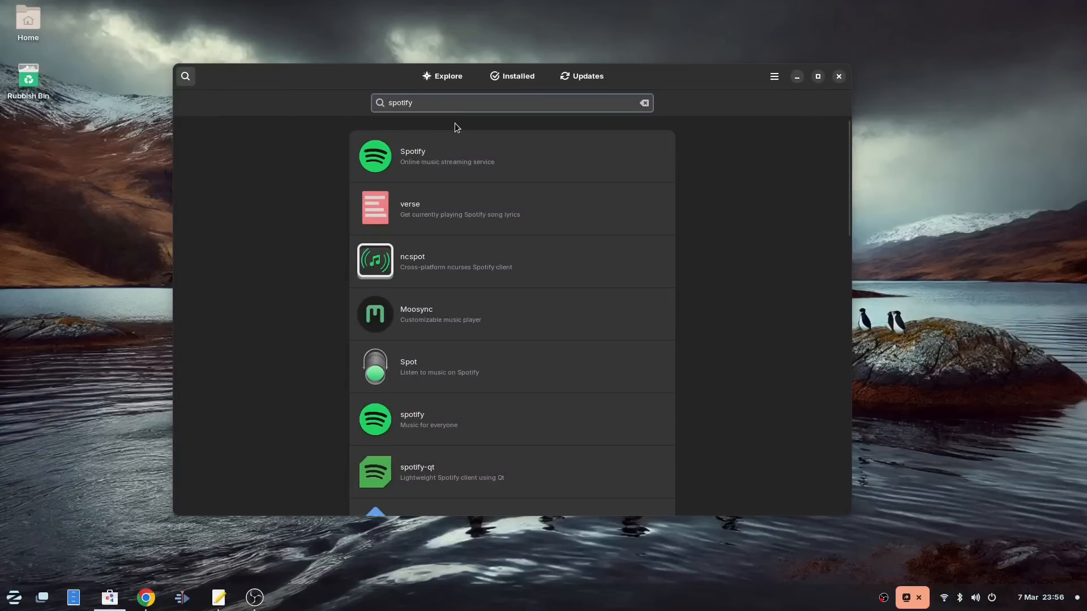
{"action": "left_click", "coordinate": [643, 103]}
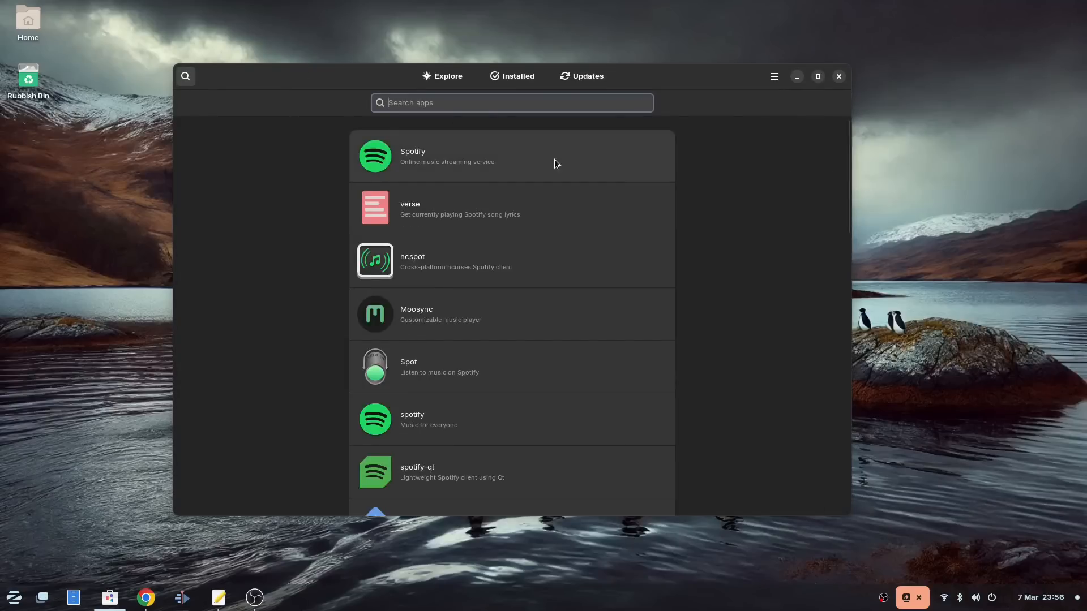
{"action": "left_click", "coordinate": [14, 597]}
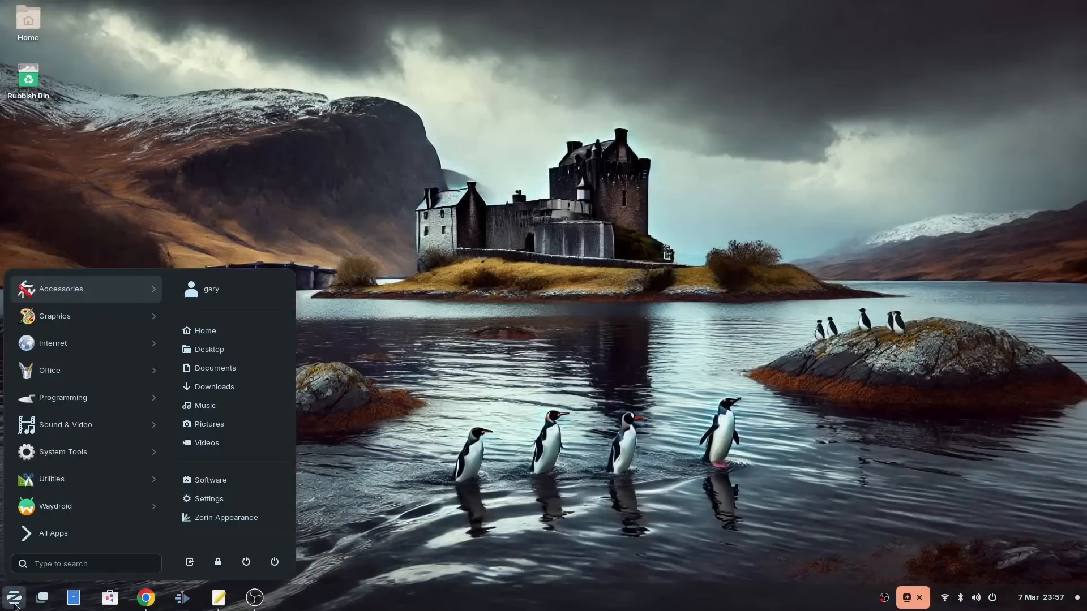
Search the launcher for 'windo' and launch the Windows App Support entry
{"action": "type", "text": "qin"}
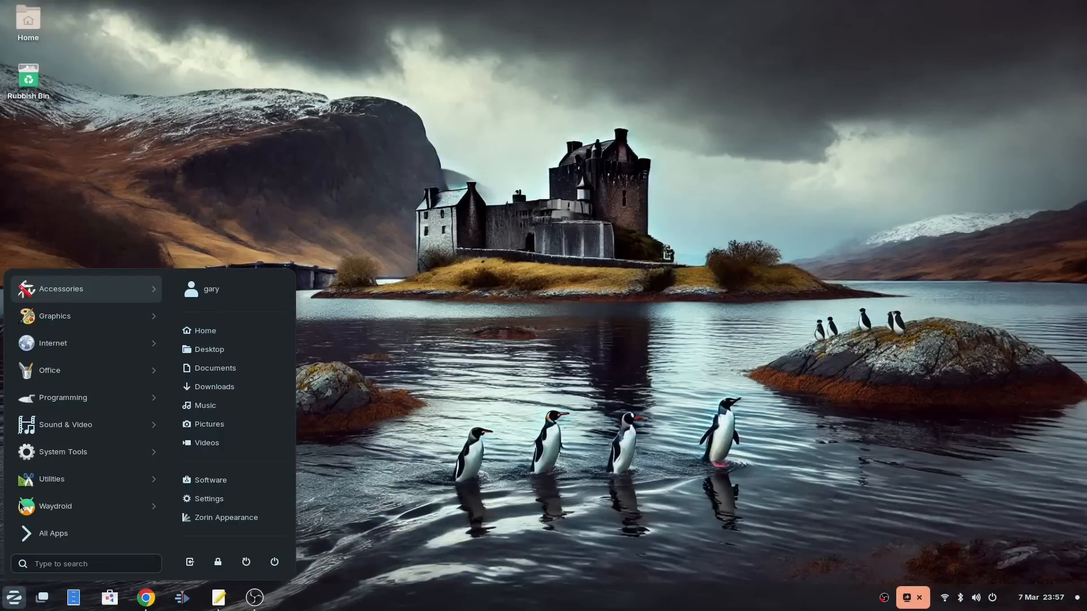
{"action": "left_click", "coordinate": [86, 563]}
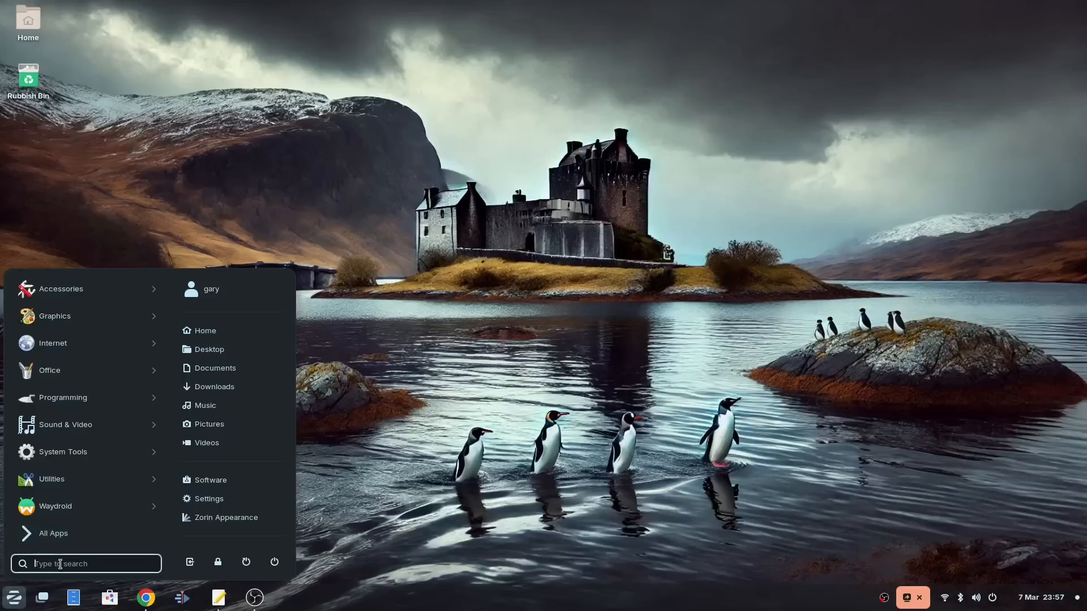
{"action": "type", "text": "windo"}
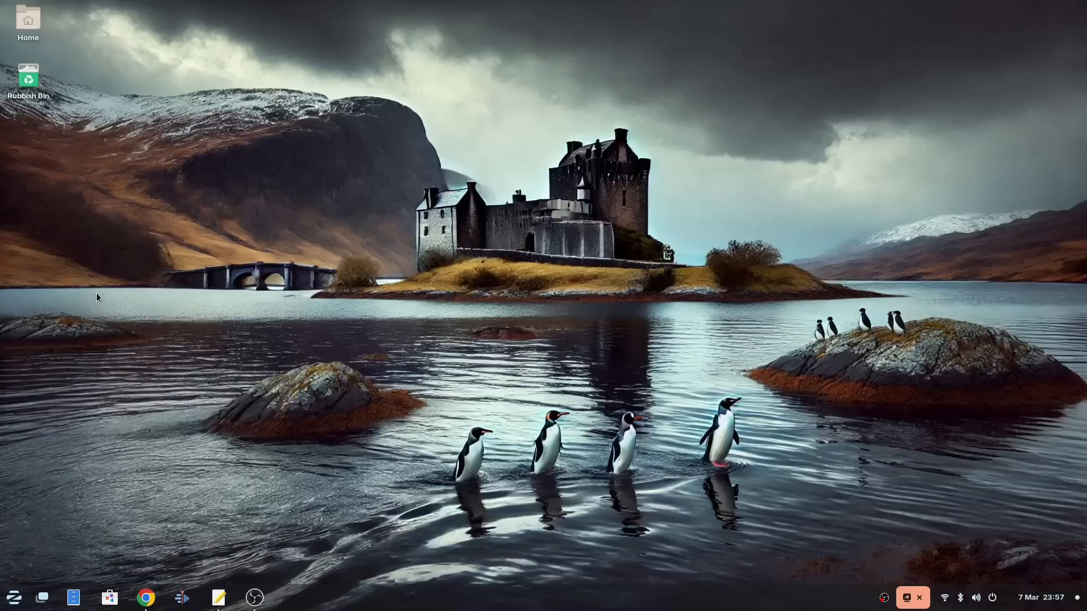
{"action": "left_click", "coordinate": [109, 598]}
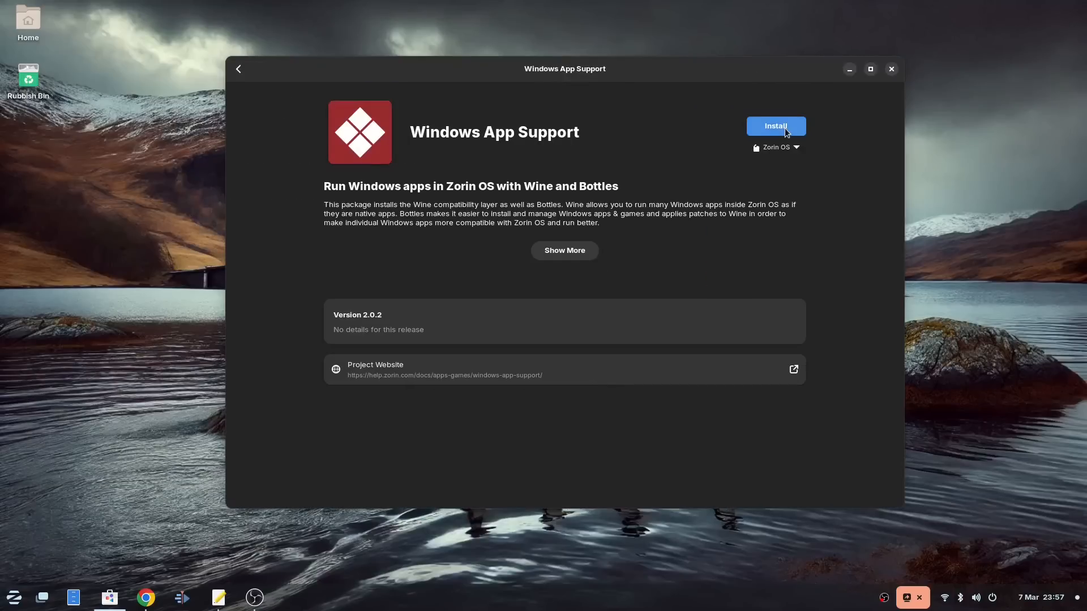
Install Windows App Support, authenticating with the password to allow the installation
{"action": "left_click", "coordinate": [774, 126]}
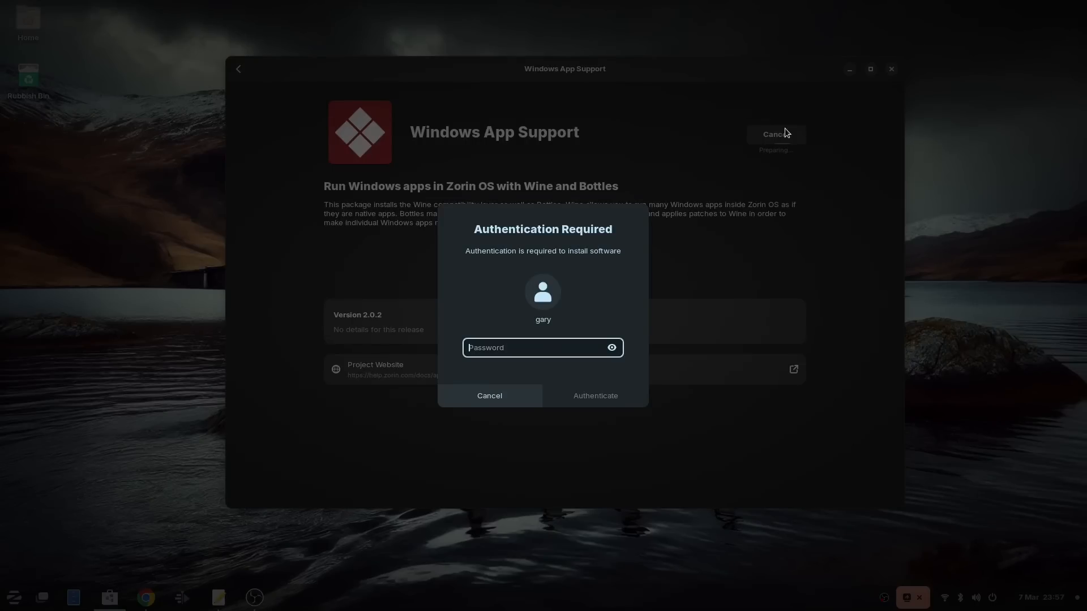
{"action": "left_click", "coordinate": [489, 396]}
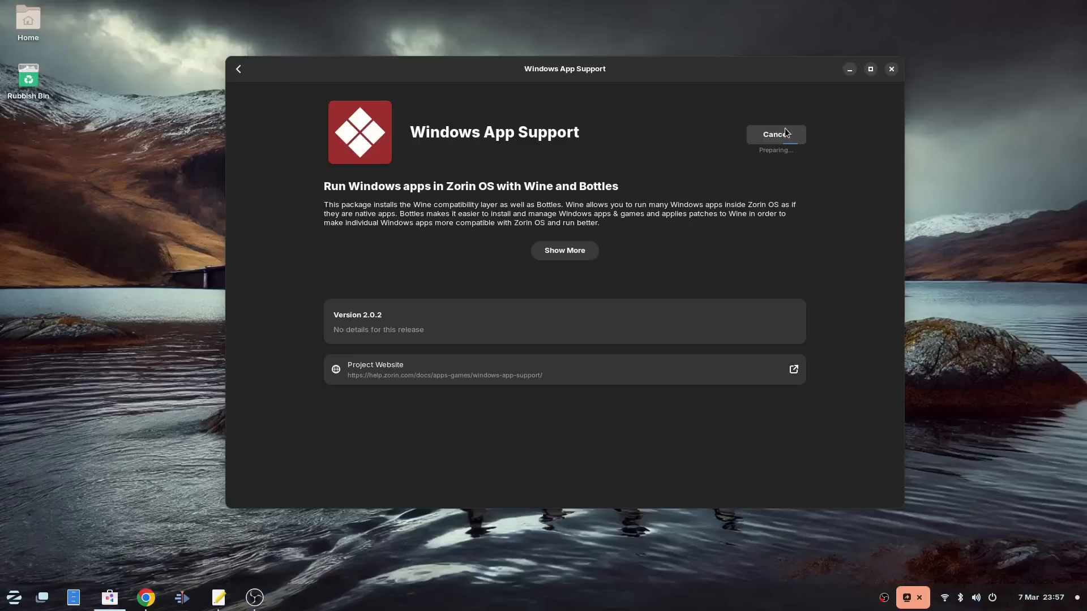
{"action": "left_click", "coordinate": [774, 134]}
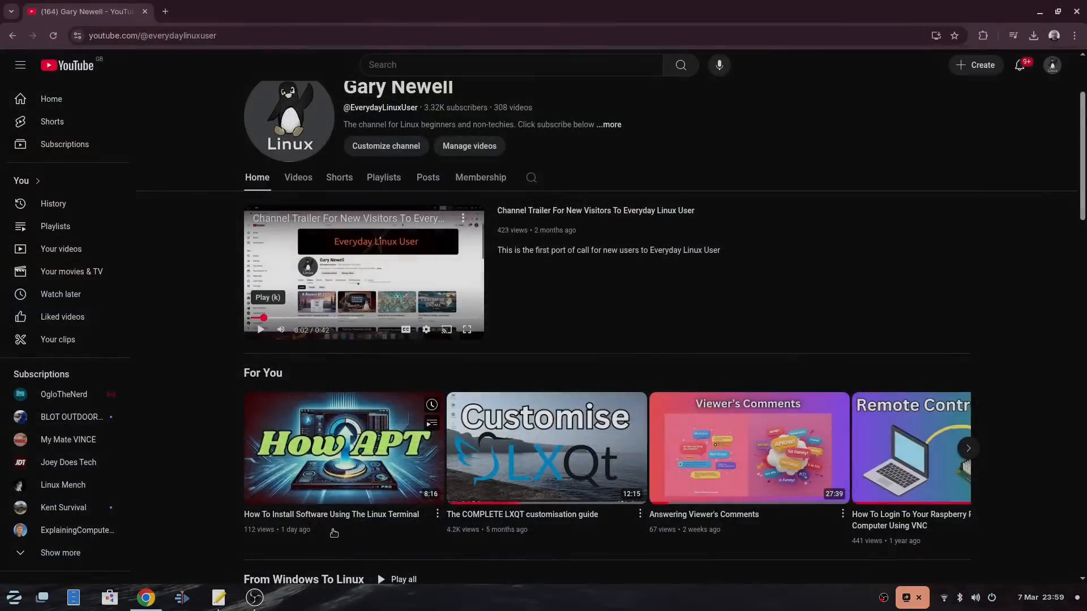
{"action": "mouse_move", "coordinate": [349, 547]}
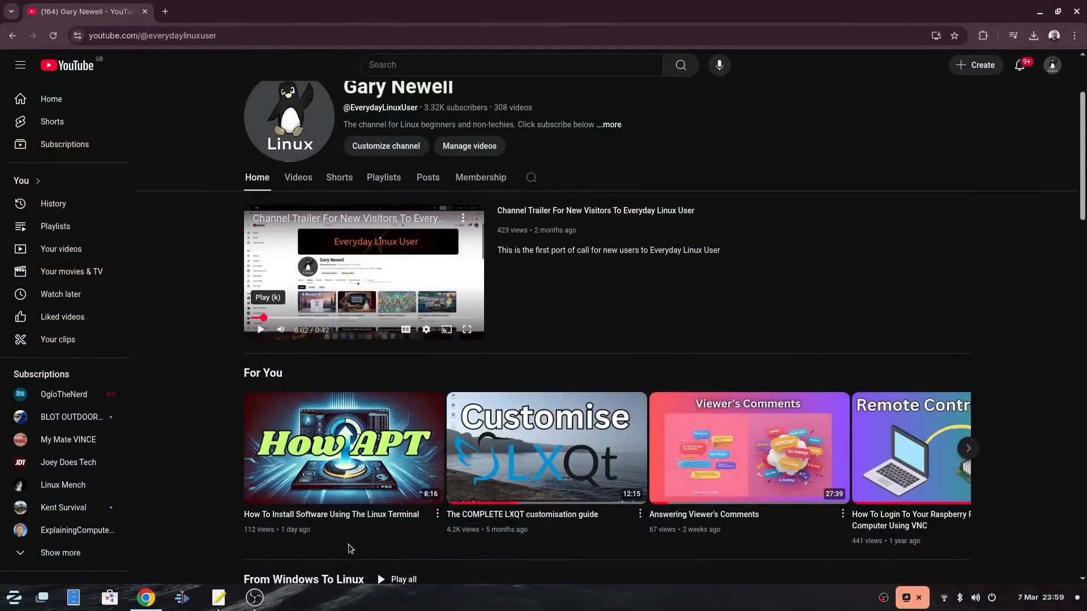
{"action": "mouse_move", "coordinate": [399, 554]}
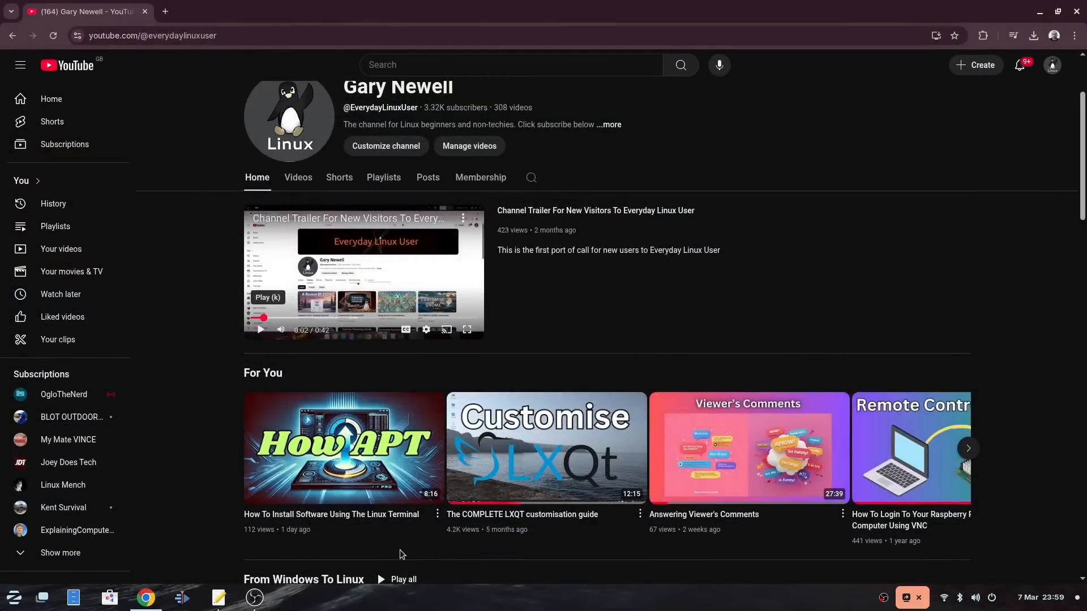
Scroll the channel Home tab down through playlists and Desktop Environments videos to the Shorts shelf
{"action": "scroll", "scroll_direction": "down", "scroll_amount": 3}
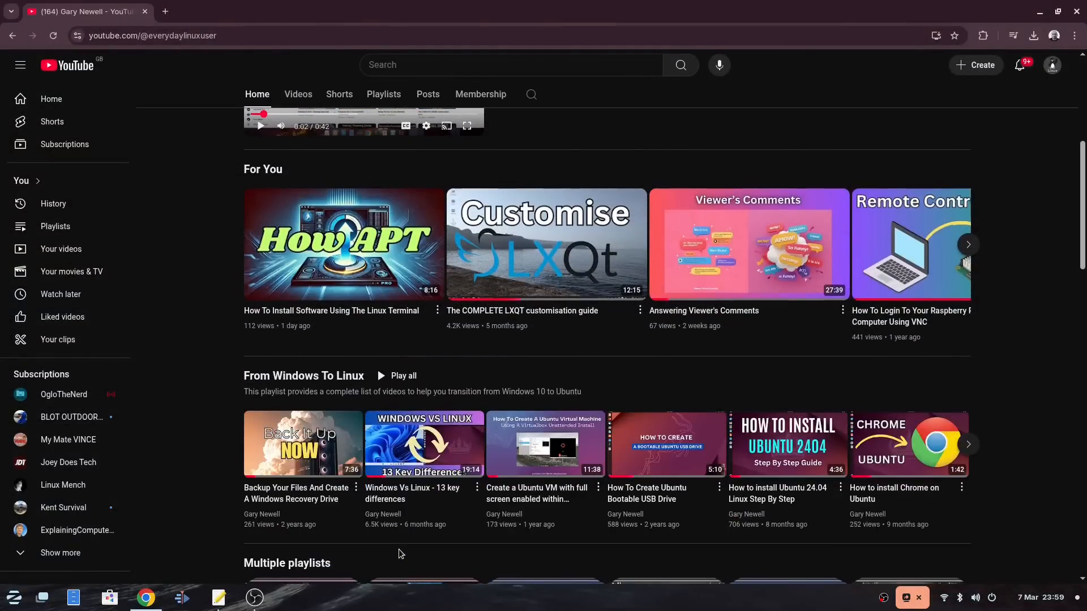
{"action": "scroll", "scroll_direction": "down", "scroll_amount": 3}
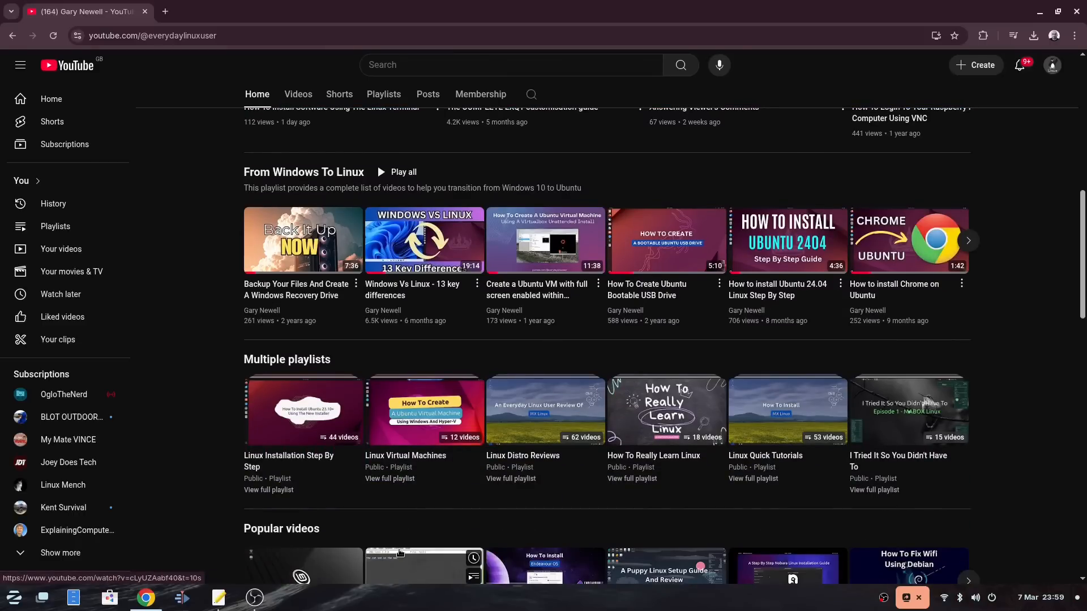
{"action": "scroll", "scroll_direction": "down", "scroll_amount": 3}
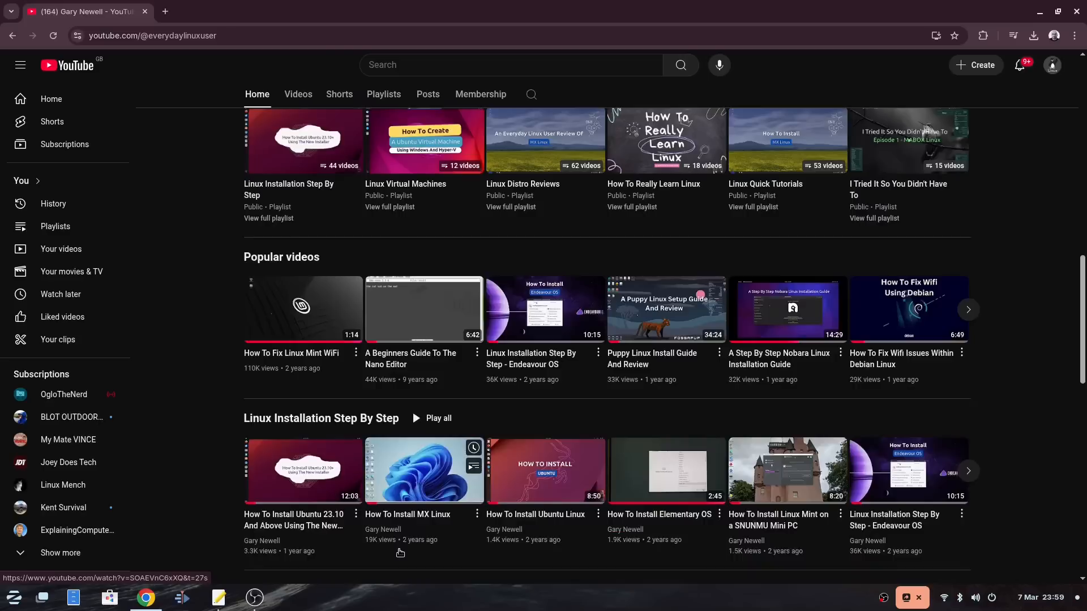
{"action": "scroll", "scroll_direction": "down", "scroll_amount": 3}
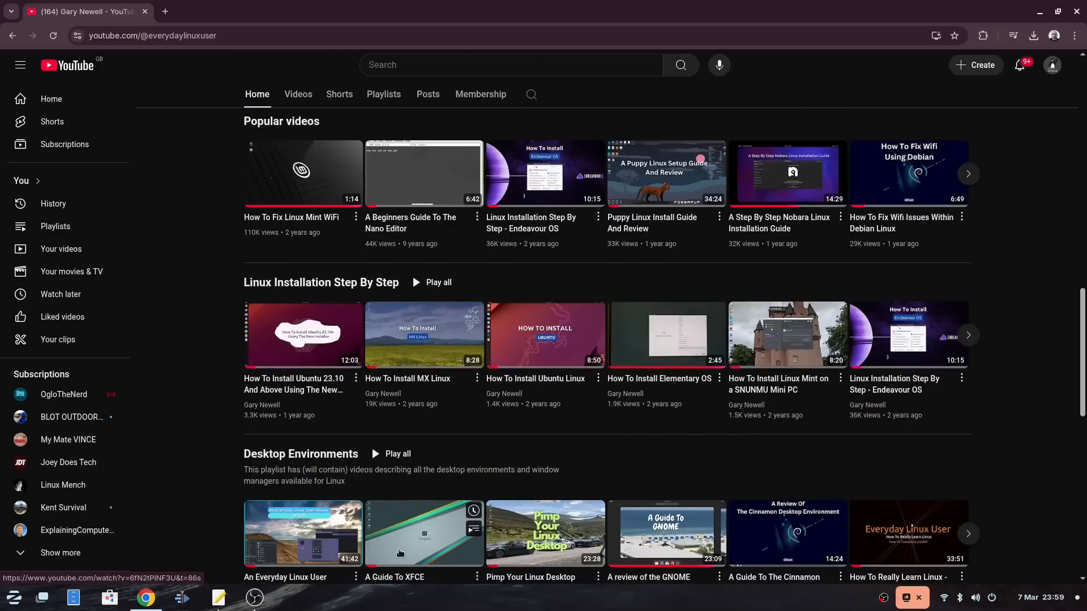
{"action": "scroll", "scroll_direction": "down", "scroll_amount": 3}
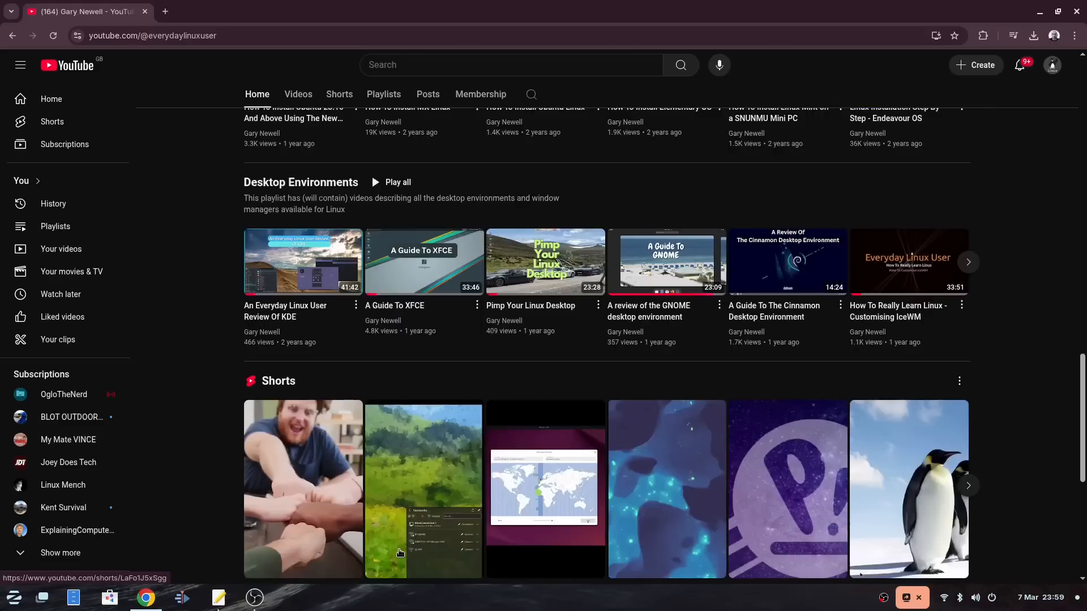